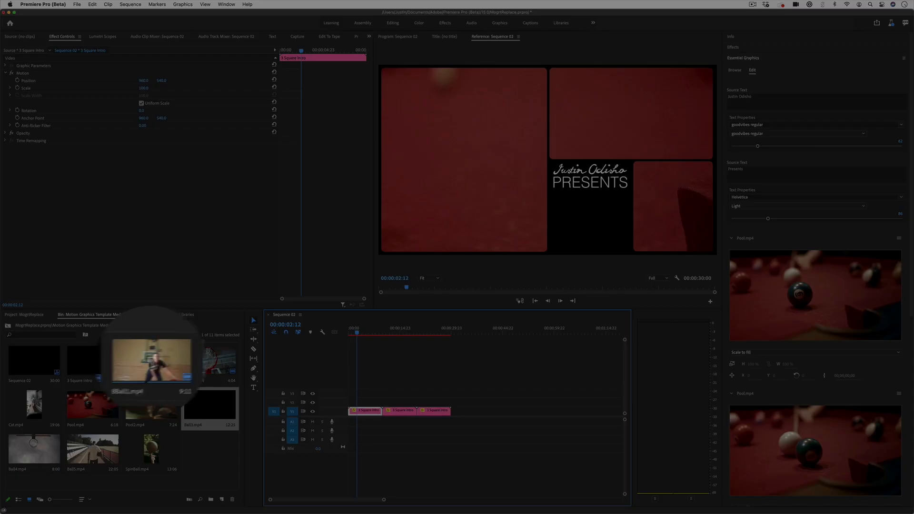
pyautogui.moveTo(152, 359)
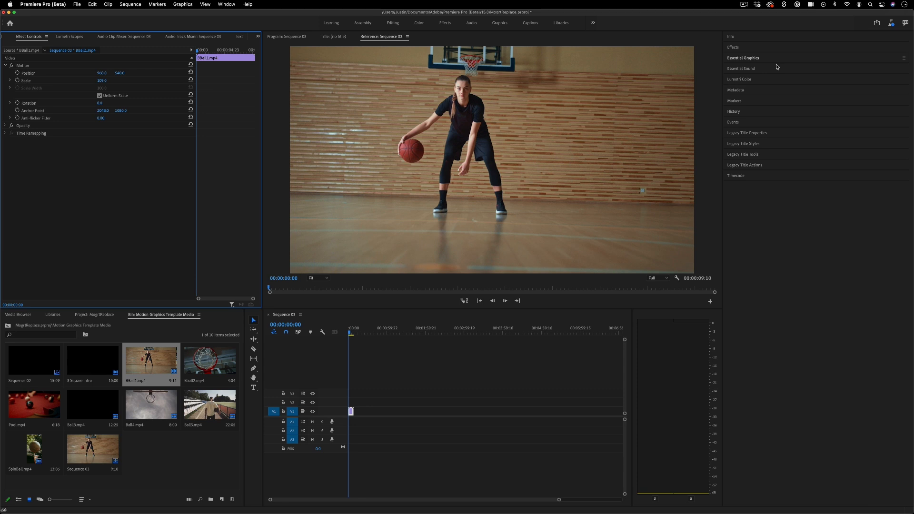
# Step: Show the Essential Graphics panel in the Graphics workspace and locate the Callout Bottom Left template
pyautogui.click(744, 58)
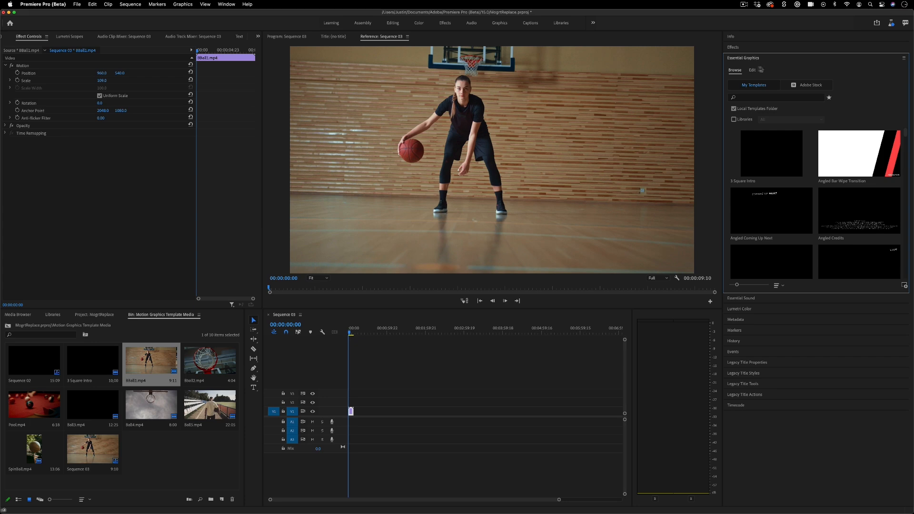
pyautogui.click(500, 22)
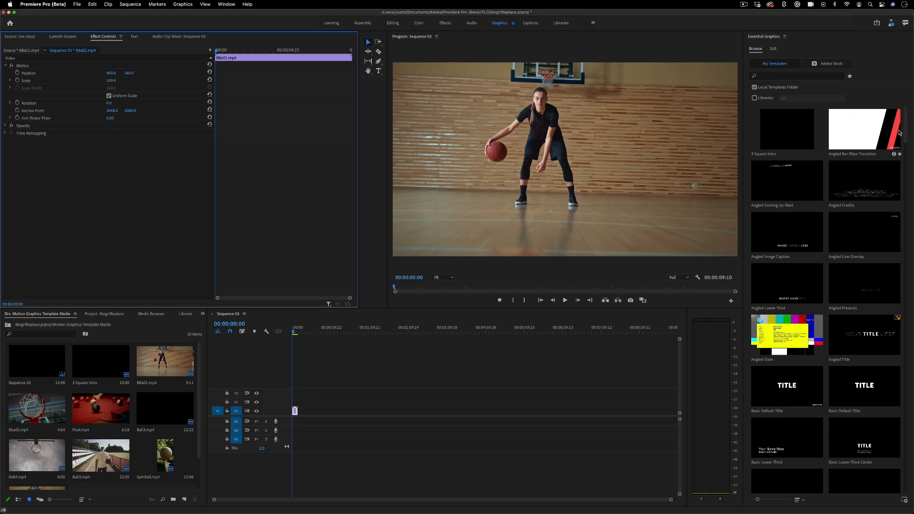
pyautogui.scroll(-3)
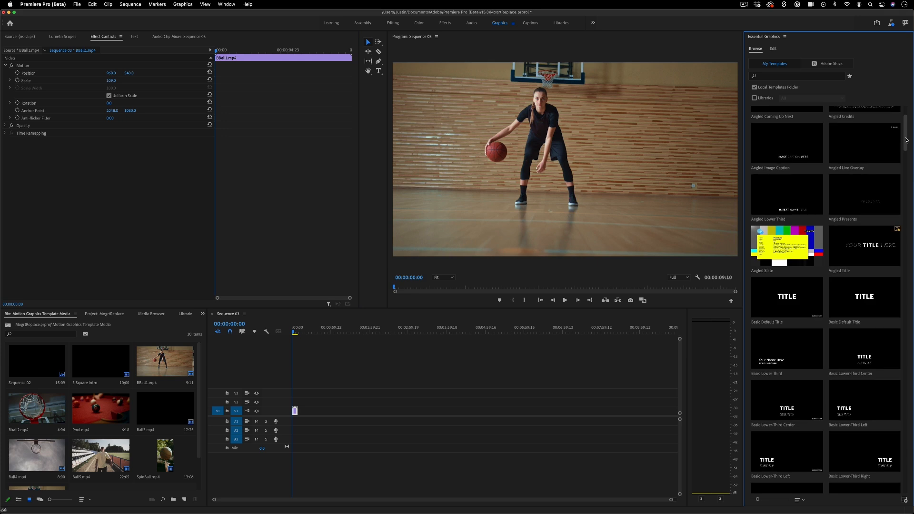
pyautogui.scroll(-3)
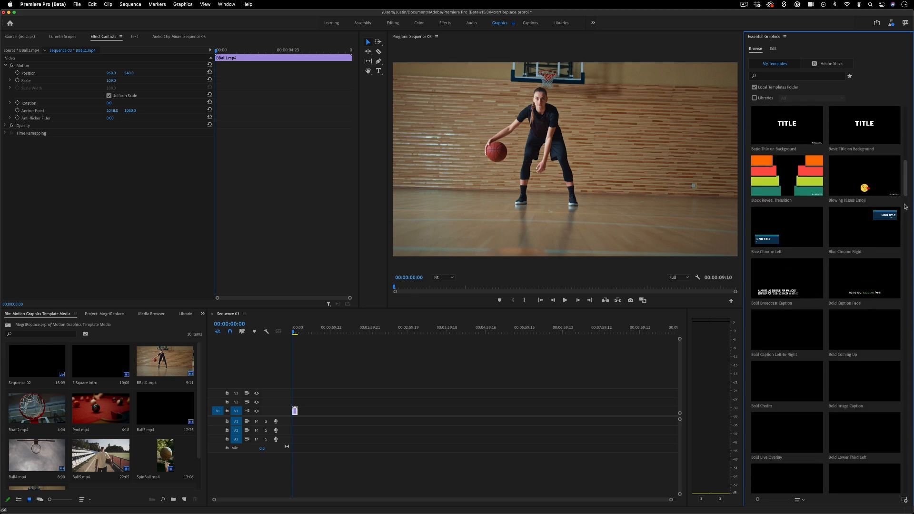
pyautogui.scroll(-3)
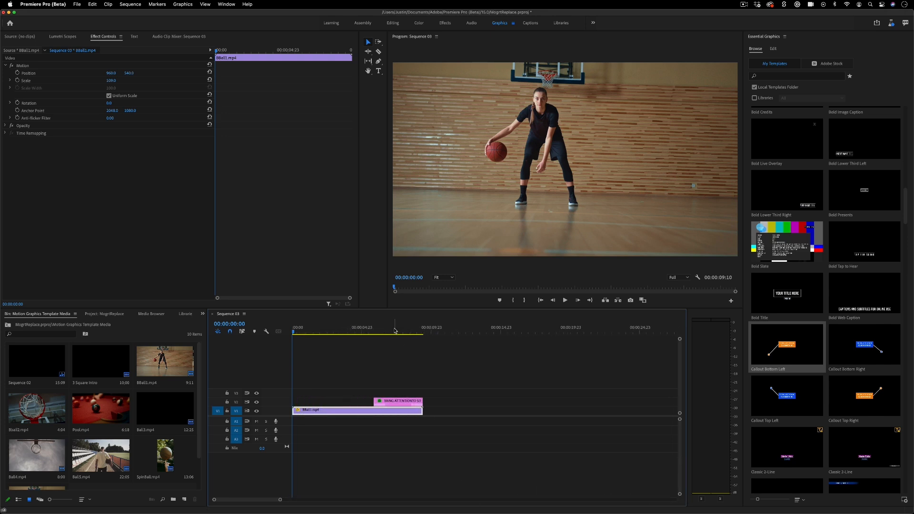
# Step: Replace the callout's placeholder text with CHAMPIONSHIP GAME BALL and commit it
pyautogui.click(400, 401)
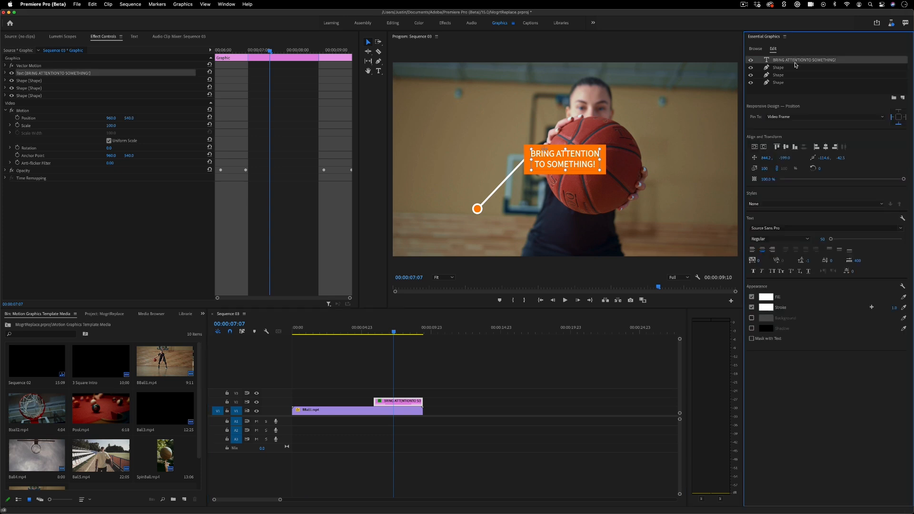
pyautogui.write('CHAMPIONSHIP GAME BALL')
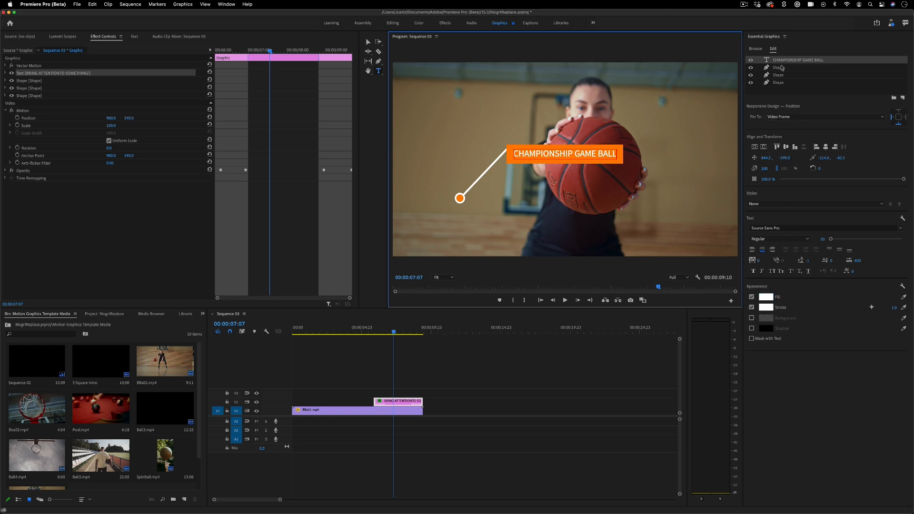
pyautogui.click(766, 205)
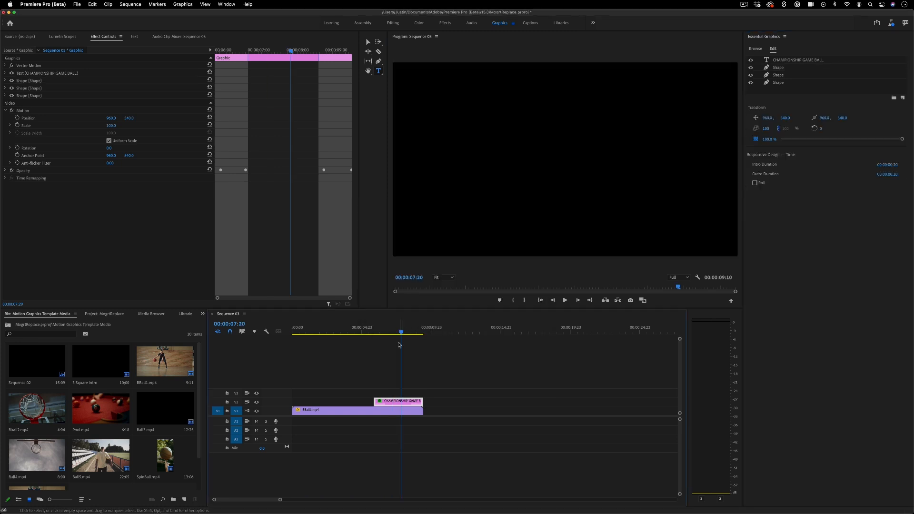
# Step: Move to a frame showing the callout, then return to the Browse templates list
pyautogui.click(4, 66)
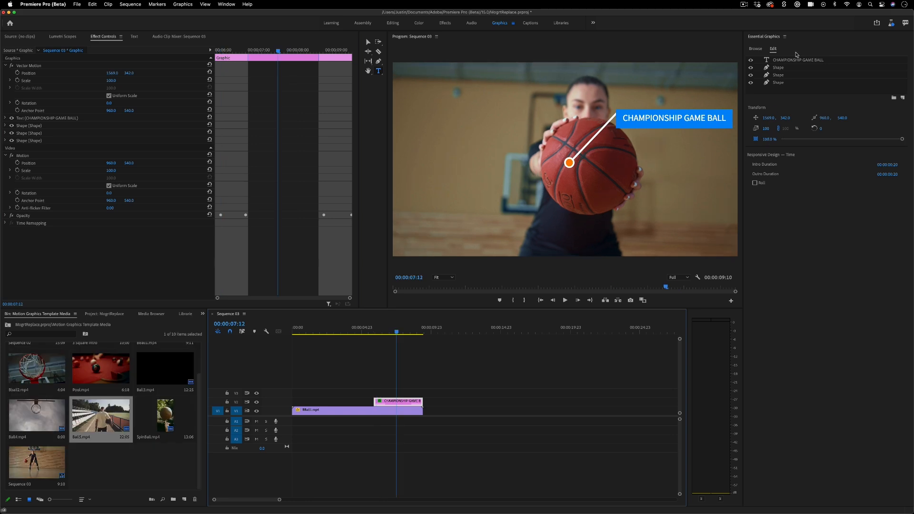
pyautogui.click(756, 49)
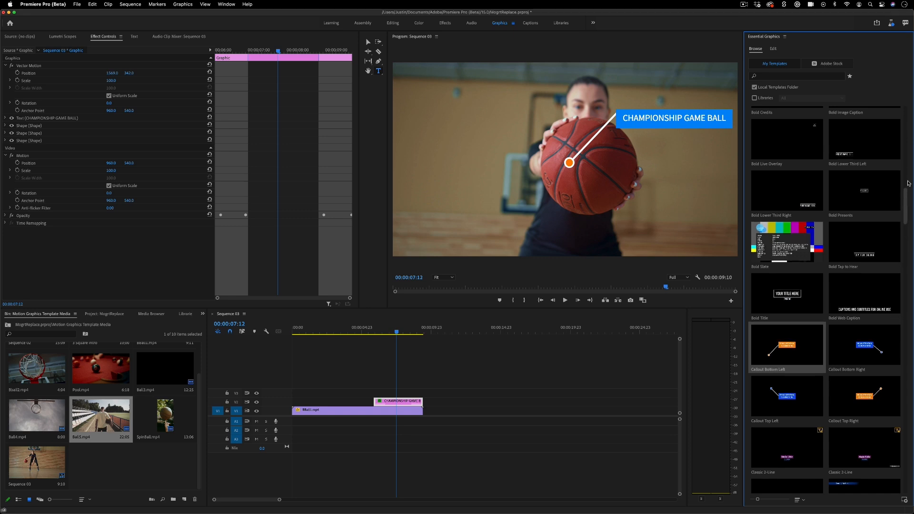
# Step: Scroll the Browse templates toward the Block Reveal Transition
pyautogui.scroll(-3)
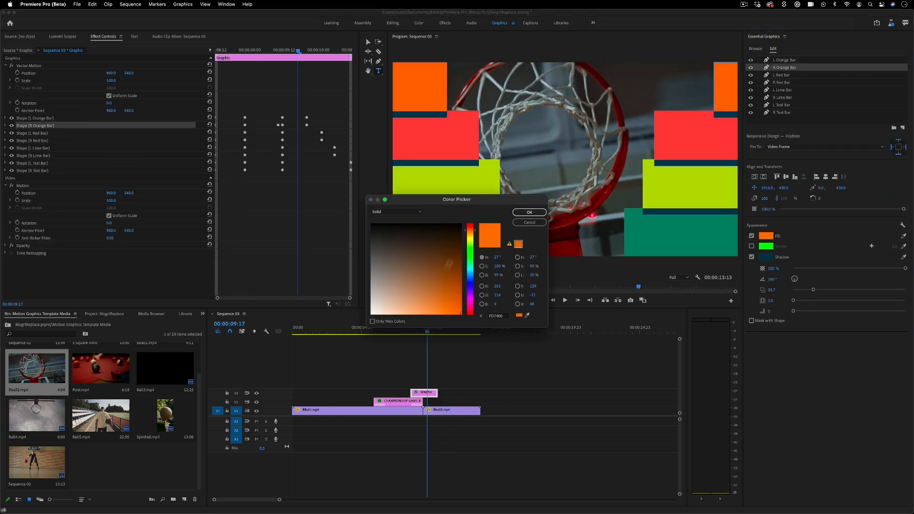
# Step: Pick a pink/magenta hue in the Color Picker and apply it to the R Orange Bar
pyautogui.click(448, 264)
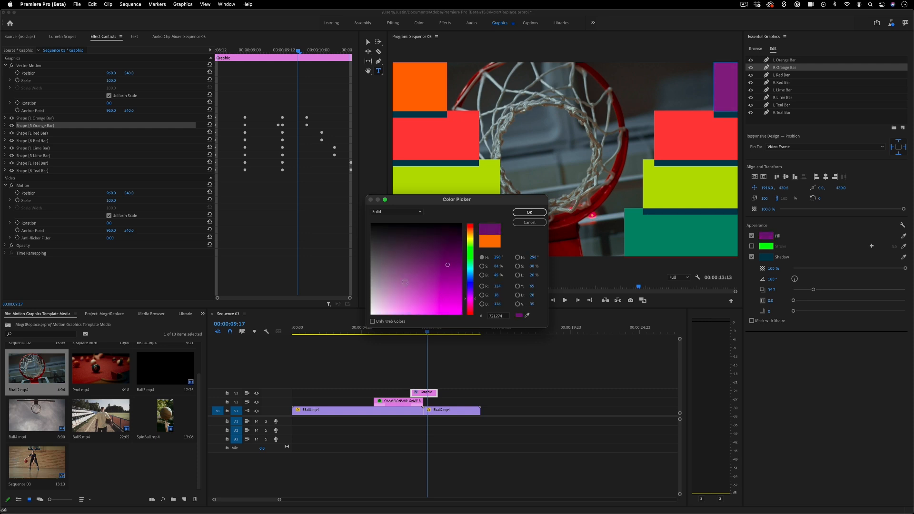
pyautogui.click(529, 211)
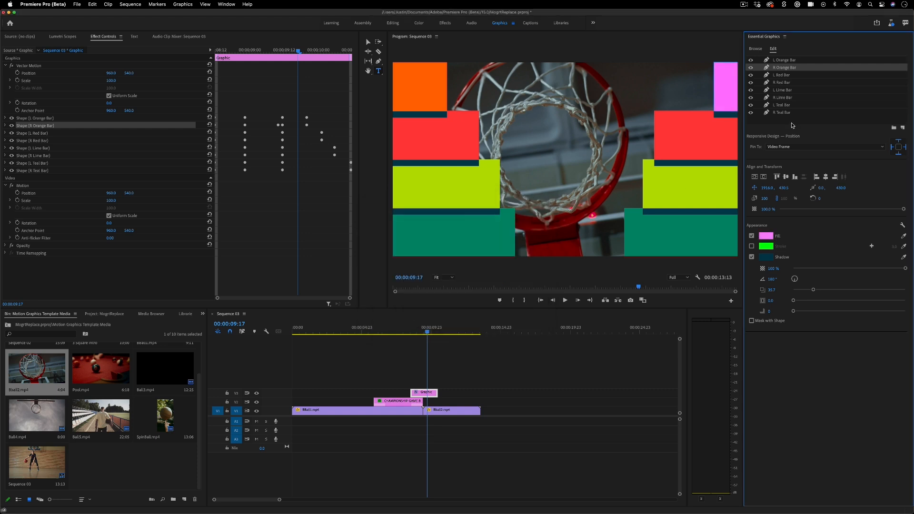
pyautogui.click(755, 49)
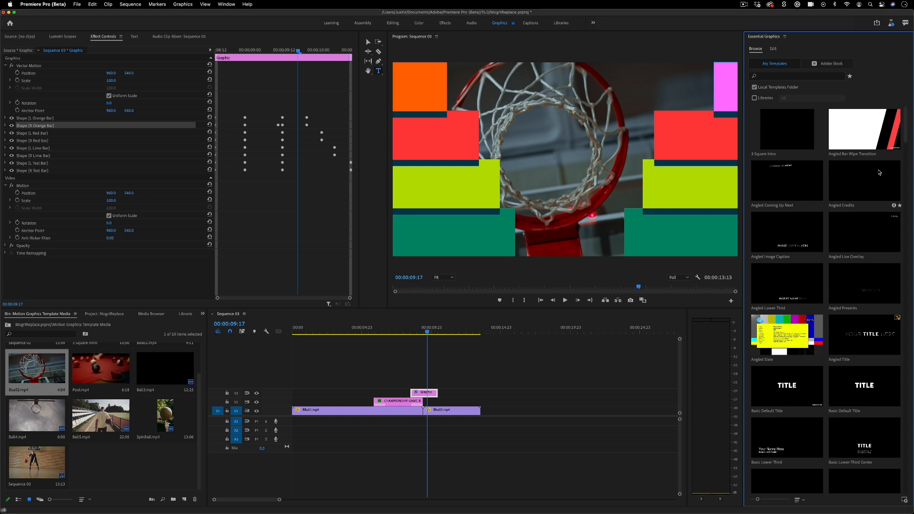